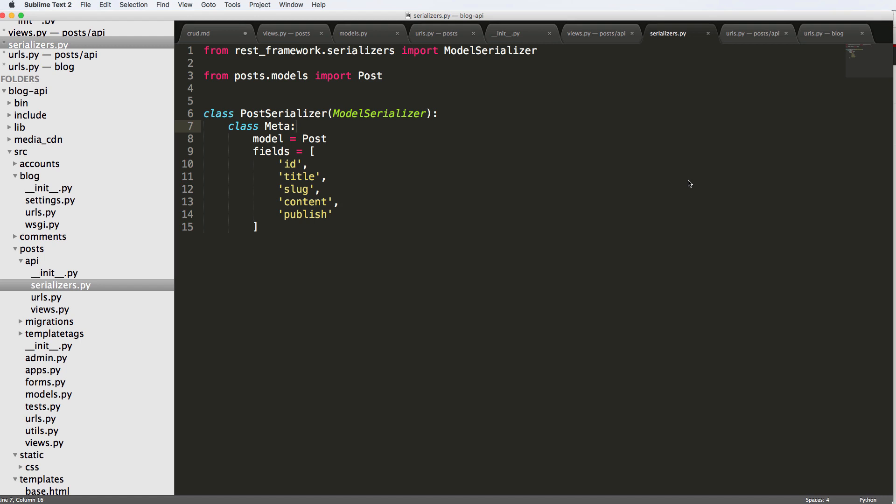
Review the posts API views file, then return to the serializers file
{"action": "left_click", "coordinate": [596, 33]}
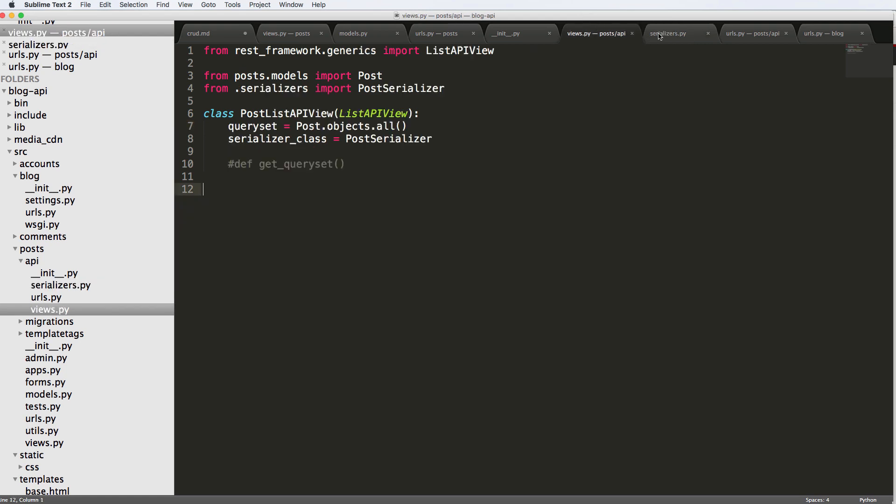
{"action": "left_click", "coordinate": [668, 33]}
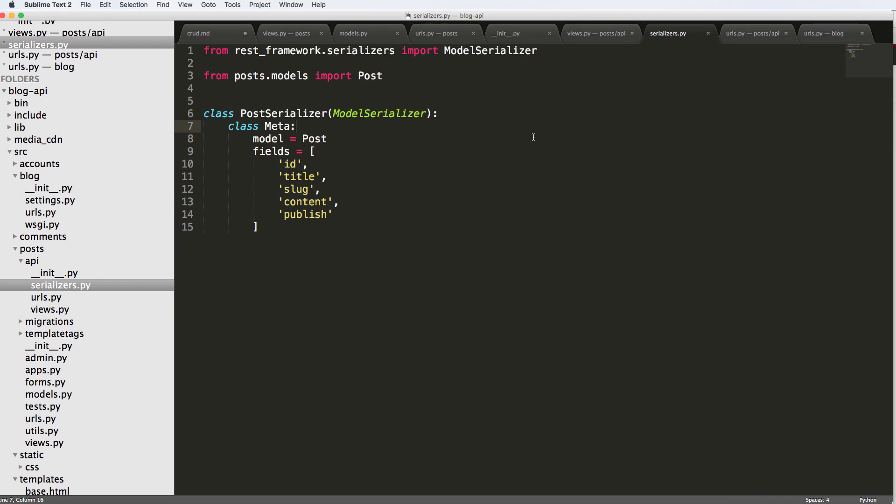
{"action": "key", "text": "cmd+tab"}
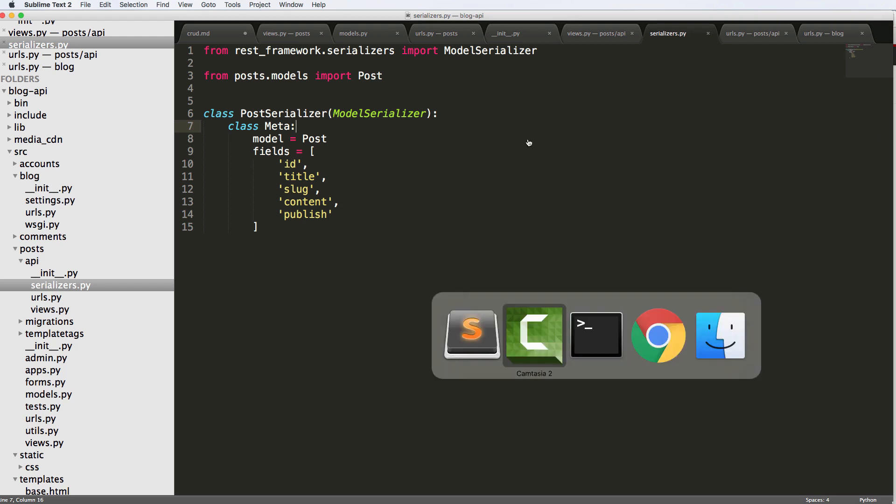
Start the Django shell and import Post and PostSerializer, fixing the misspelled module
{"action": "left_click", "coordinate": [596, 335]}
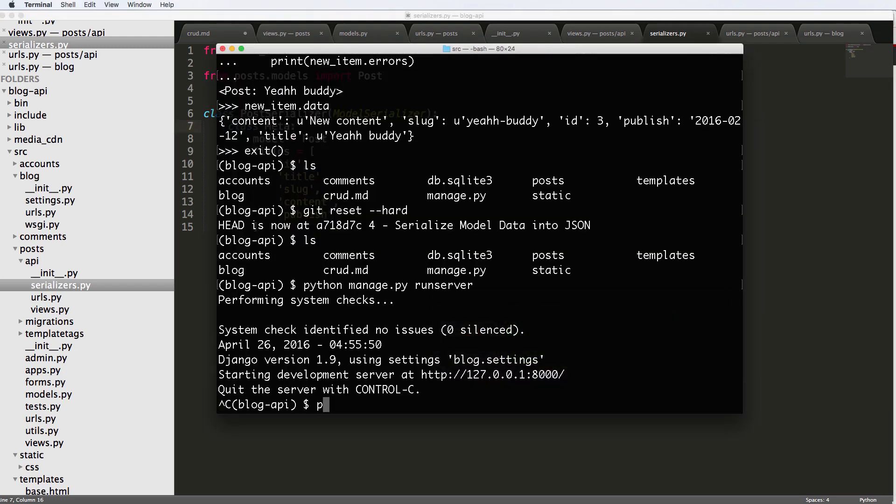
{"action": "type", "text": "ython manage.py shell"}
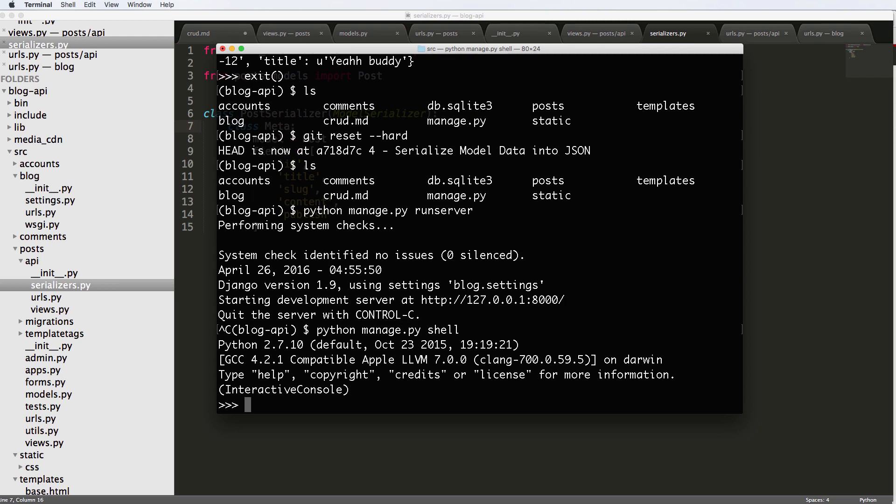
{"action": "type", "text": "from"}
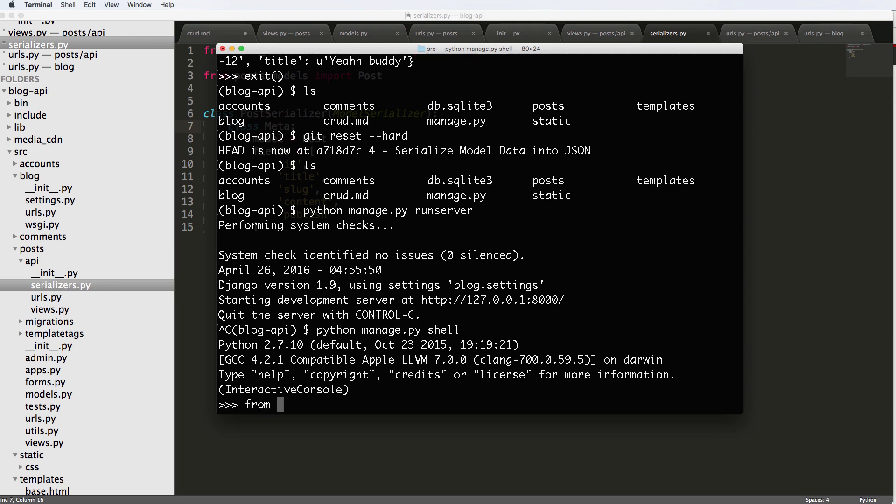
{"action": "type", "text": "posts.mo"}
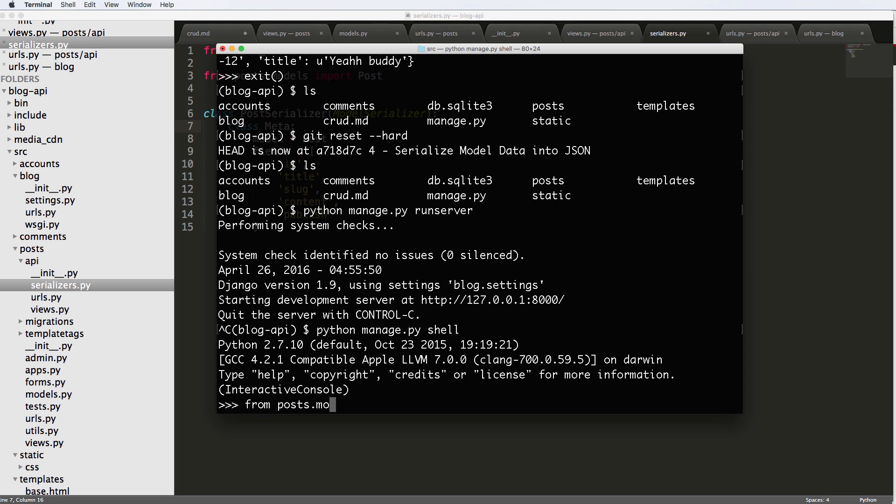
{"action": "type", "text": "dels import Post"}
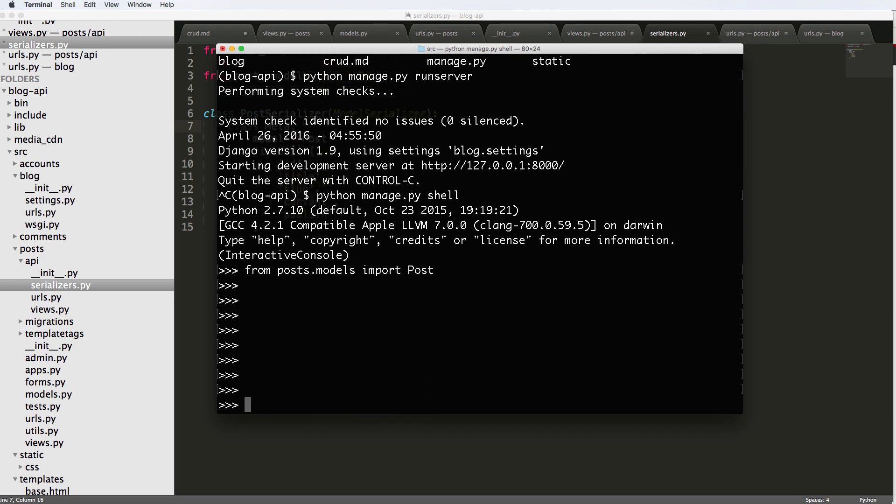
{"action": "type", "text": "from"}
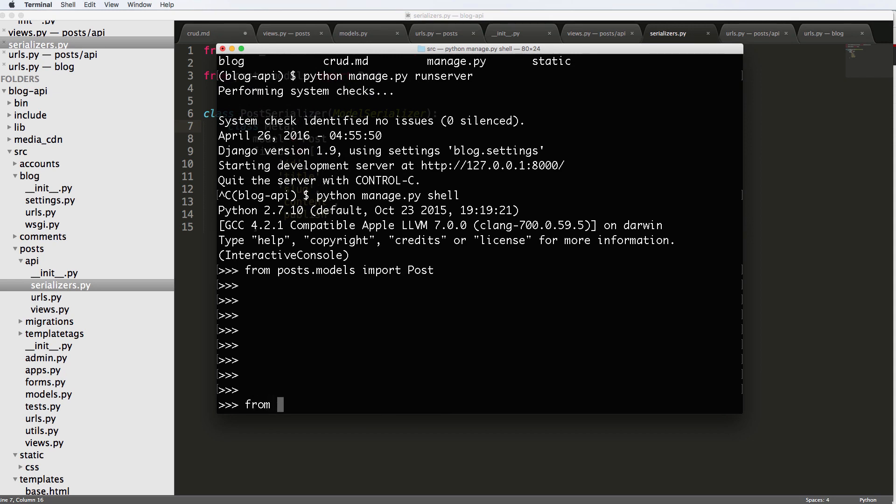
{"action": "type", "text": "posts.api.s"}
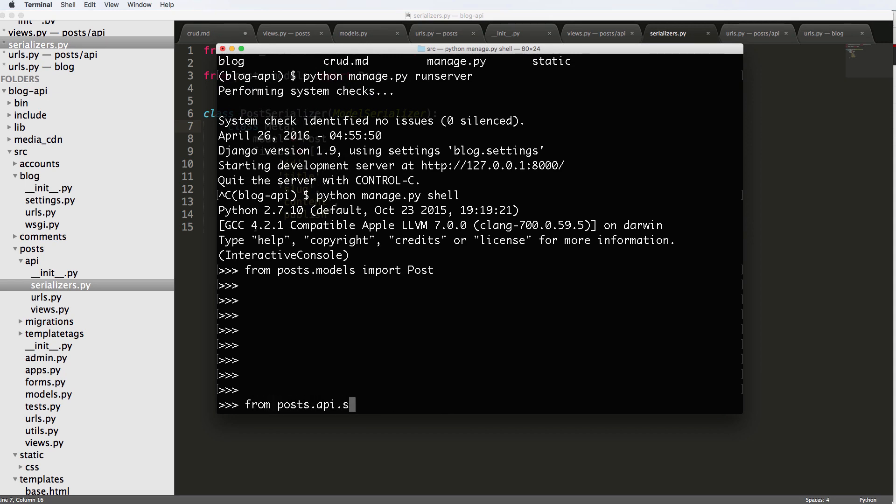
{"action": "type", "text": "erializer import PostSerializer"}
{"action": "type", "text": "from posts.api.serializers import PostSerializer"}
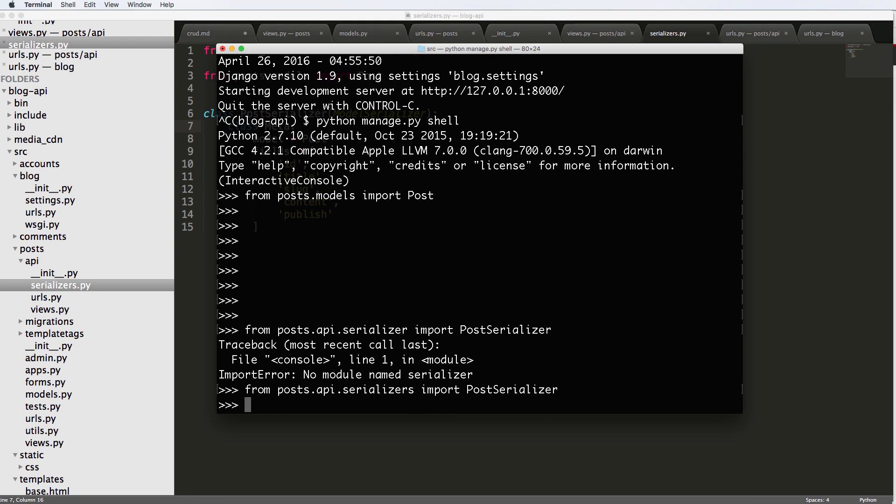
Fetch the first Post into obj with Post.objects.first()
{"action": "type", "text": "obj ="}
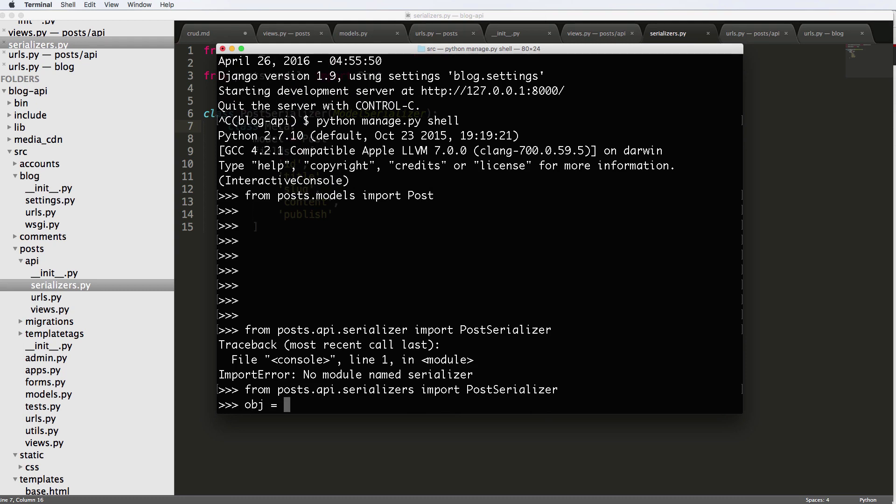
{"action": "type", "text": "Post.bo"}
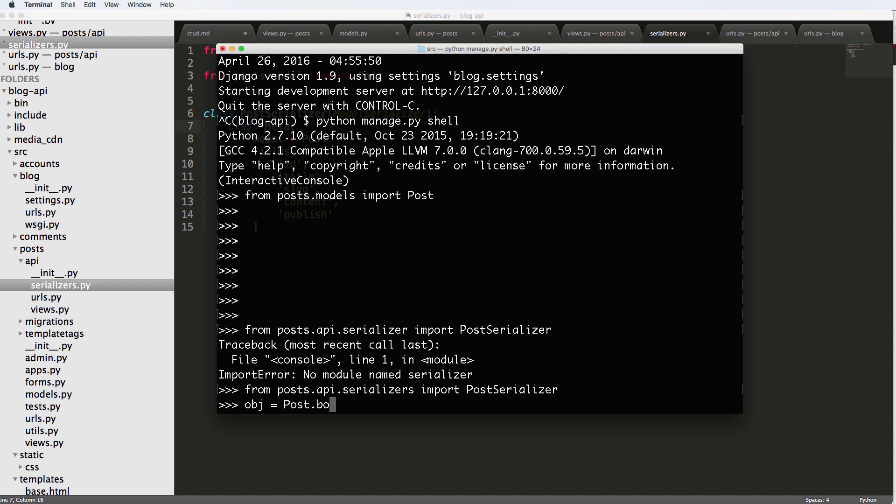
{"action": "type", "text": "bjects.a"}
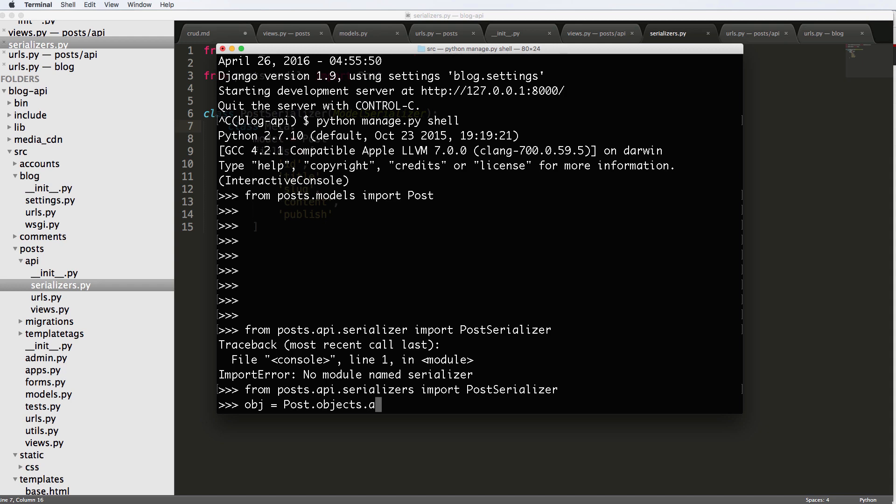
{"action": "type", "text": "ll()"}
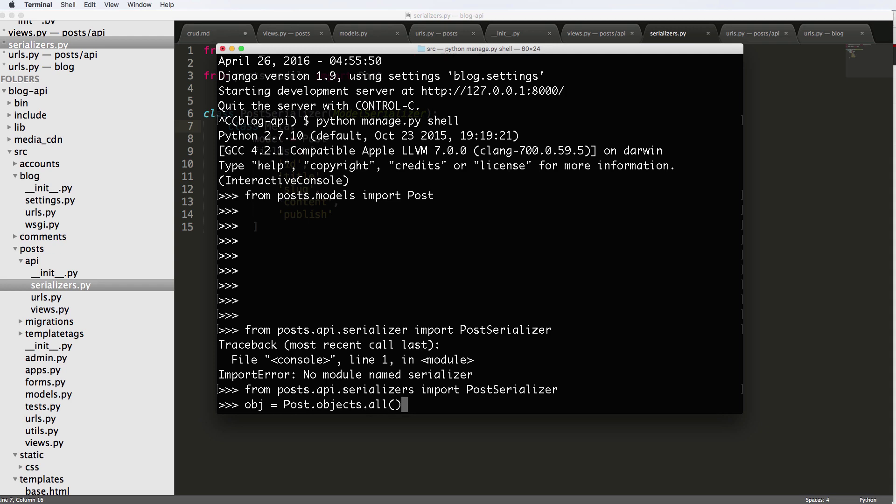
{"action": "type", "text": ".first("}
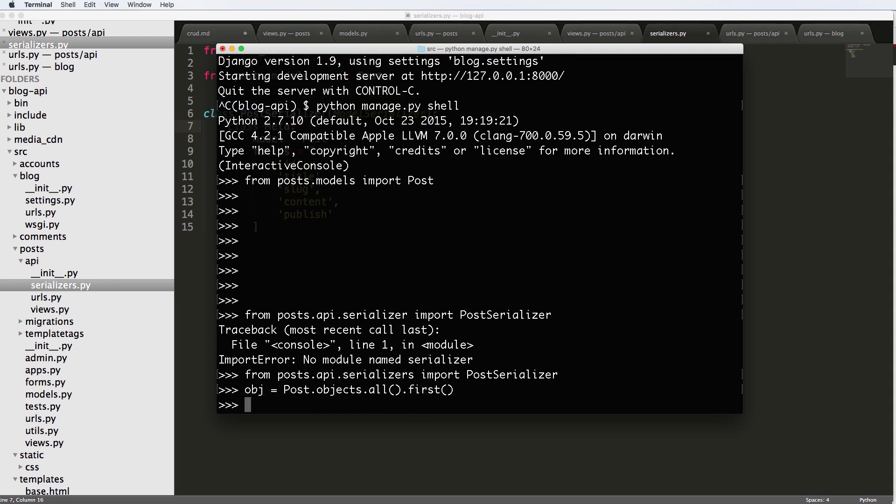
{"action": "type", "text": "obj = Post.objects.a"}
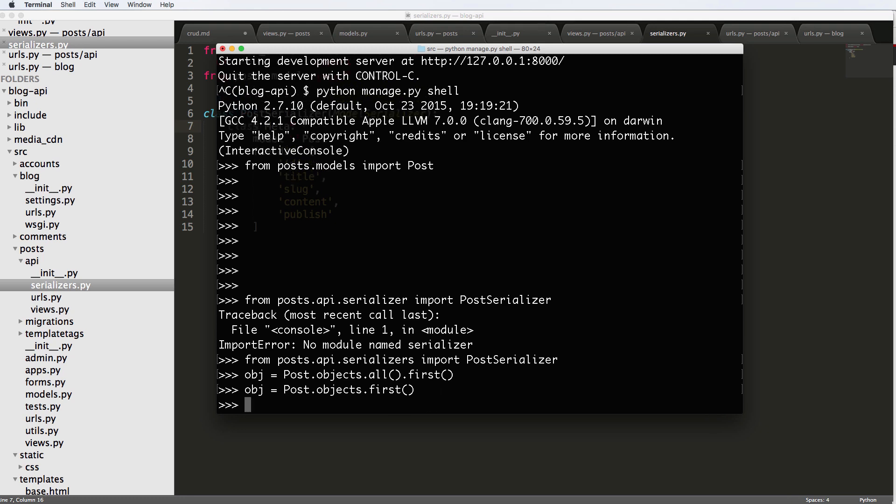
Print obj and check its id 2 and title 'Another item here'
{"action": "type", "text": "print("}
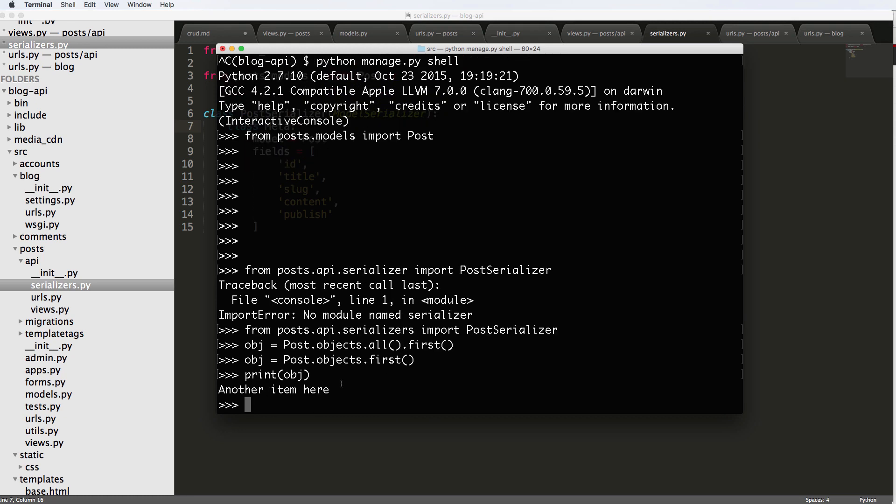
{"action": "type", "text": "obj"}
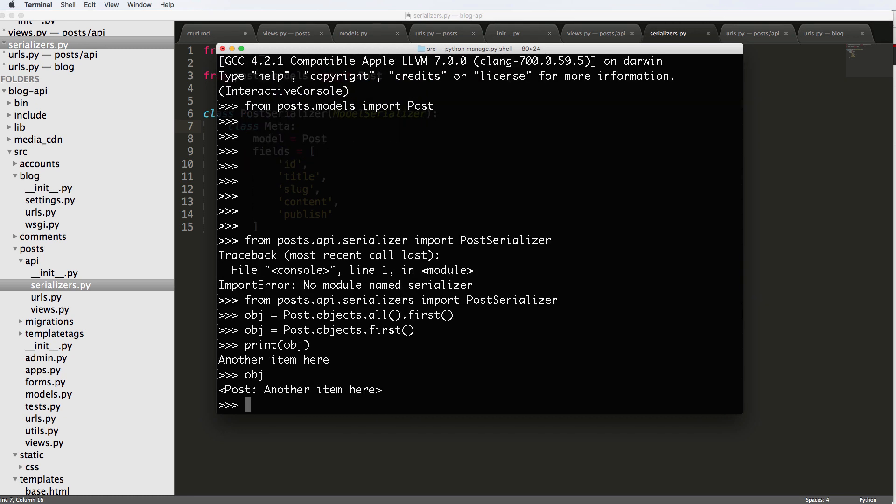
{"action": "double_click", "coordinate": [299, 390]}
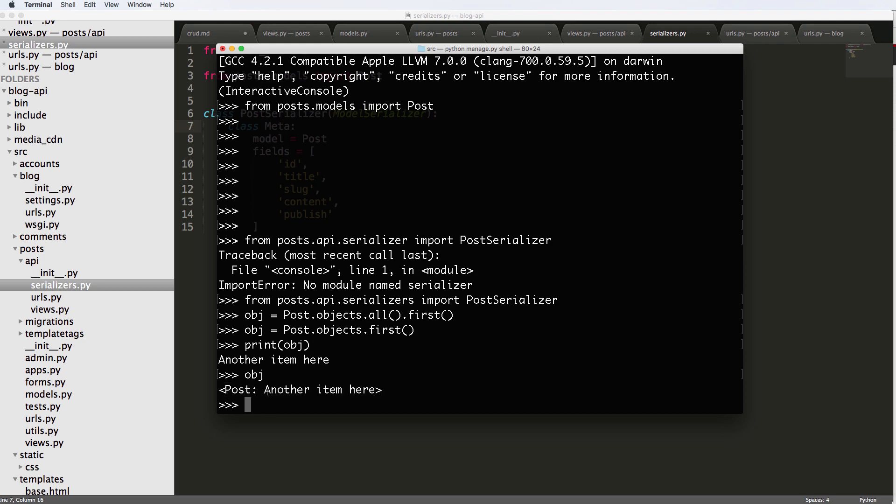
{"action": "type", "text": "obj.id"}
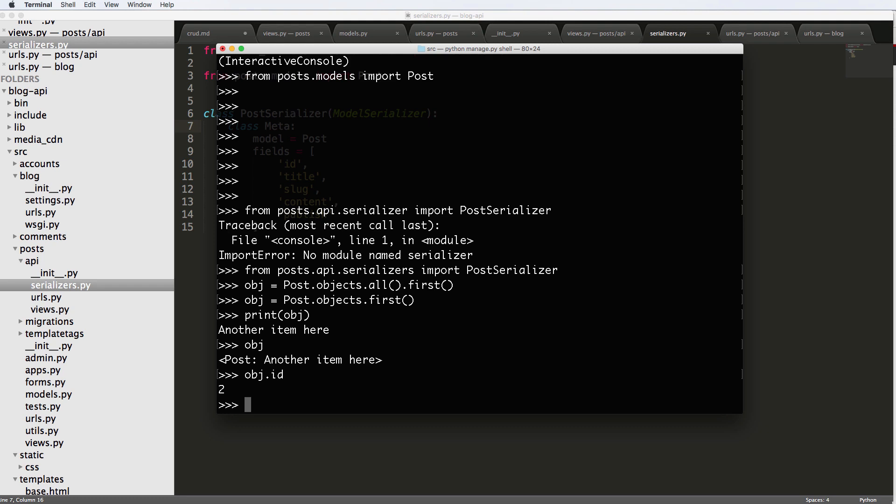
{"action": "type", "text": "obj.title"}
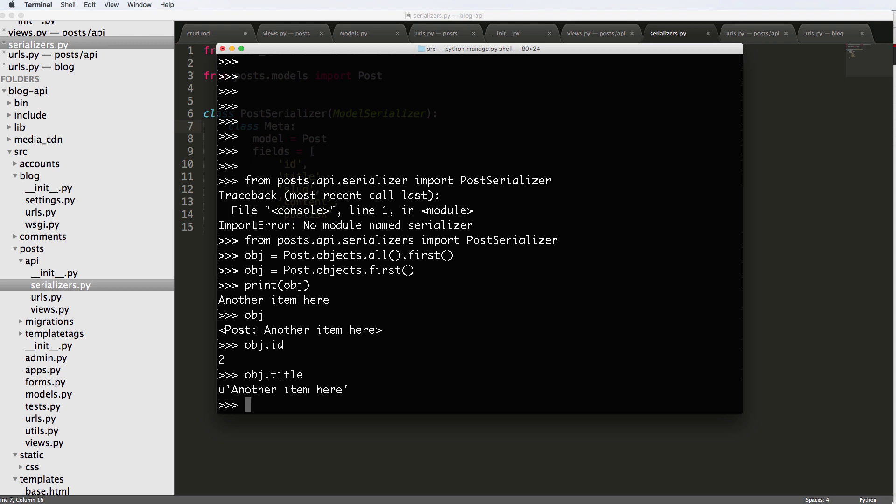
{"action": "type", "text": "obj_data ="}
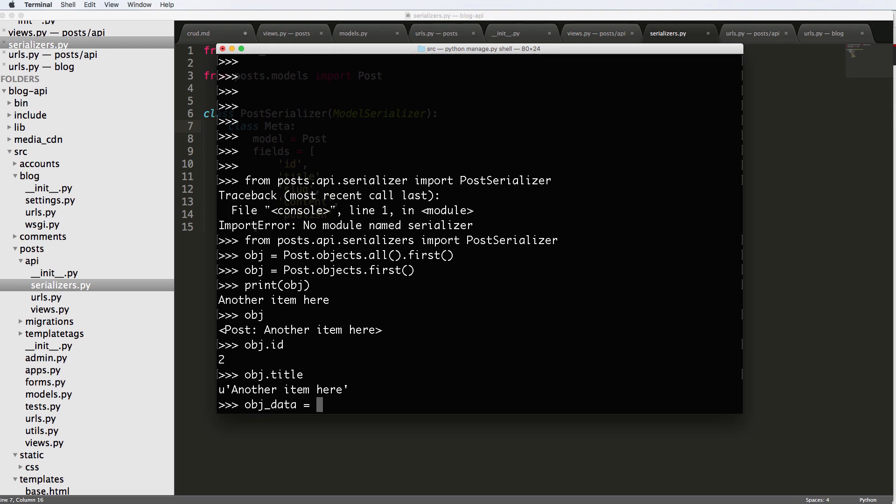
Serialize obj with PostSerializer and read obj_data.data and its content 'Some content 2'
{"action": "type", "text": "PostSeri"}
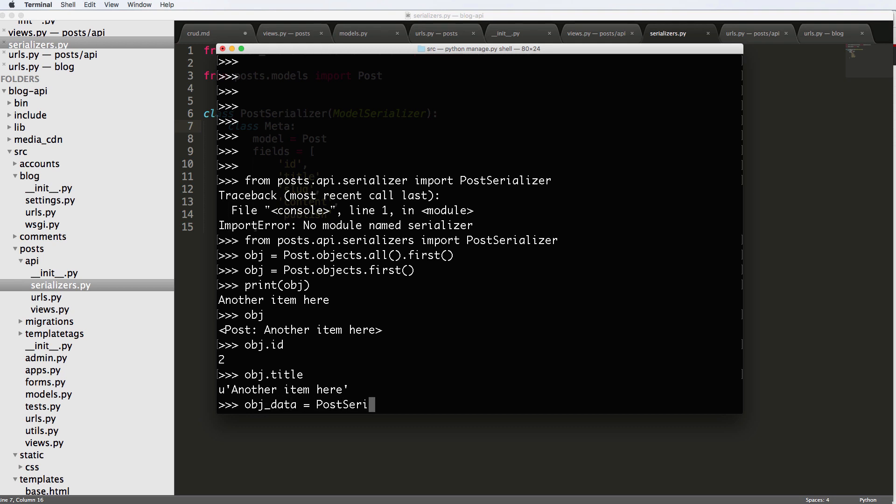
{"action": "type", "text": "alizer(o"}
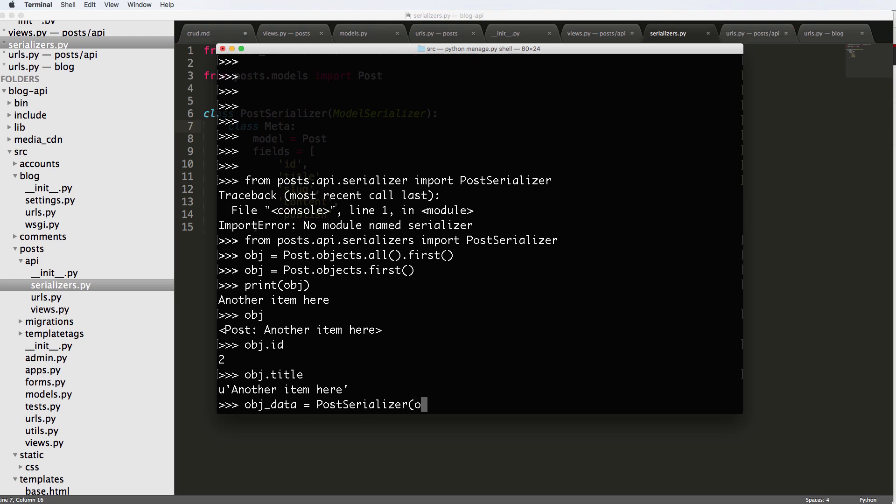
{"action": "type", "text": "bj)"}
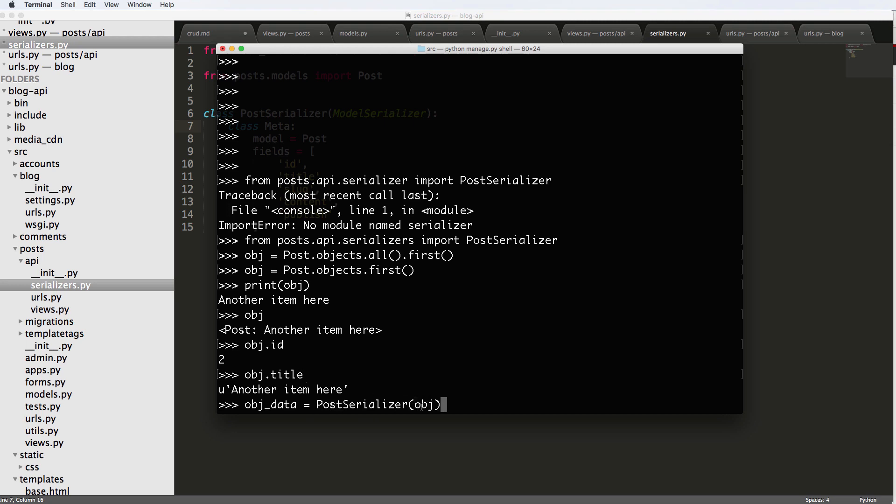
{"action": "double_click", "coordinate": [273, 375]}
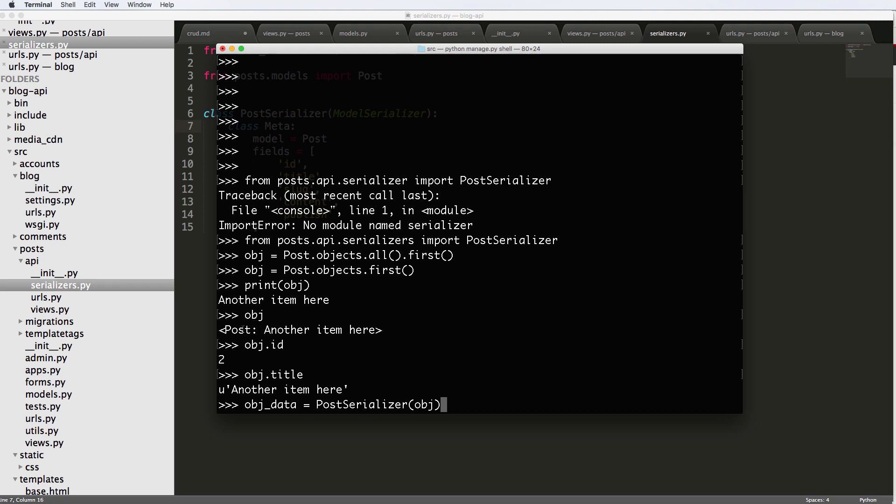
{"action": "type", "text": "obj_data.data"}
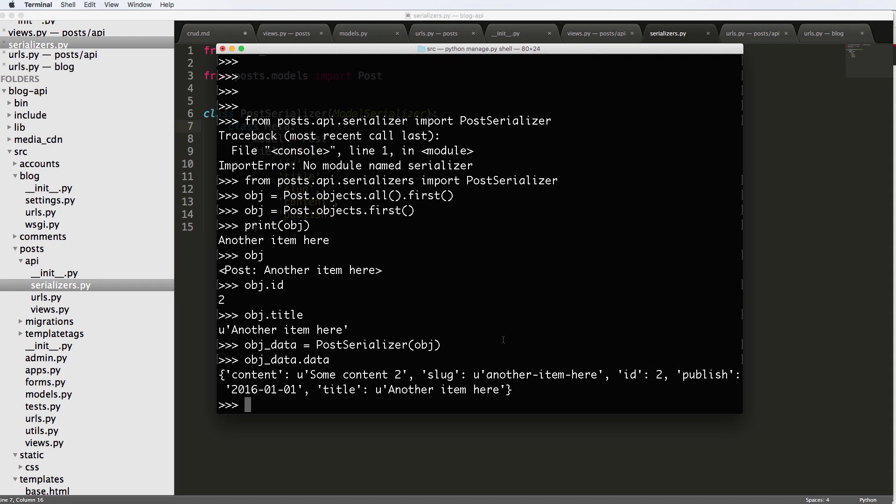
{"action": "type", "text": "obj_data.data"}
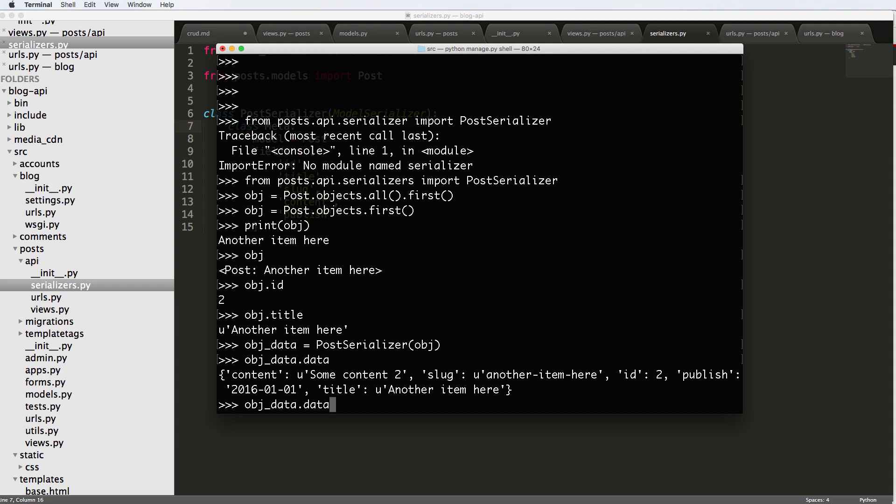
{"action": "type", "text": "['content"}
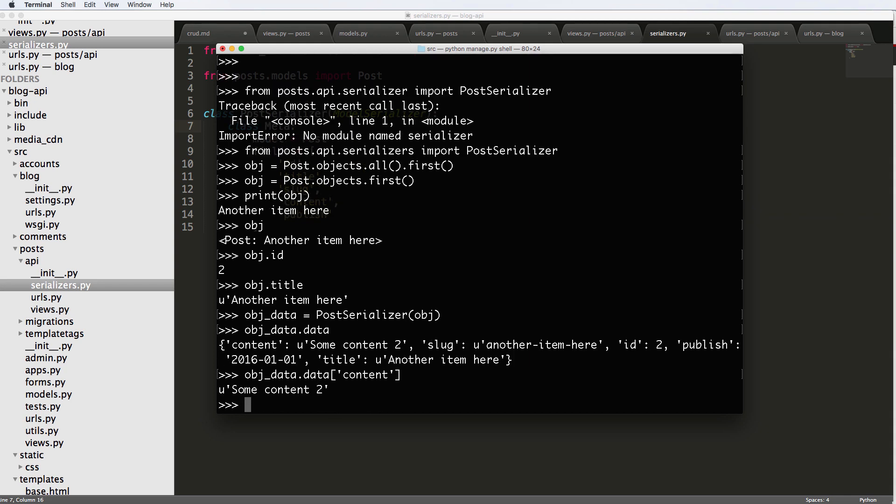
{"action": "double_click", "coordinate": [320, 375]}
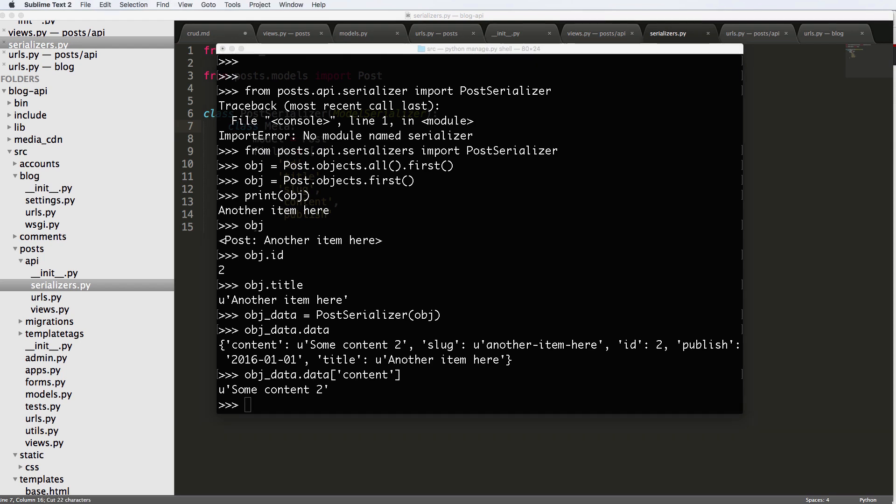
Copy the sample data dict with title, content and publish from serializers.py
{"action": "left_click", "coordinate": [108, 5]}
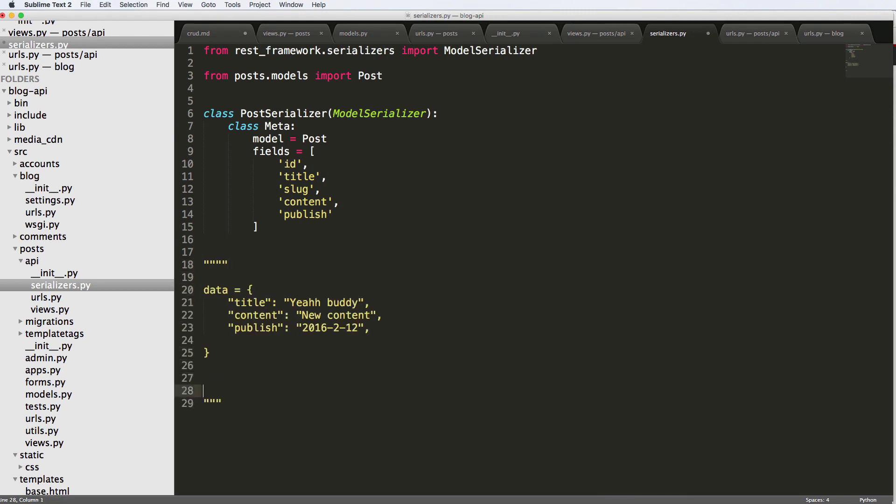
{"action": "left_click", "coordinate": [257, 372]}
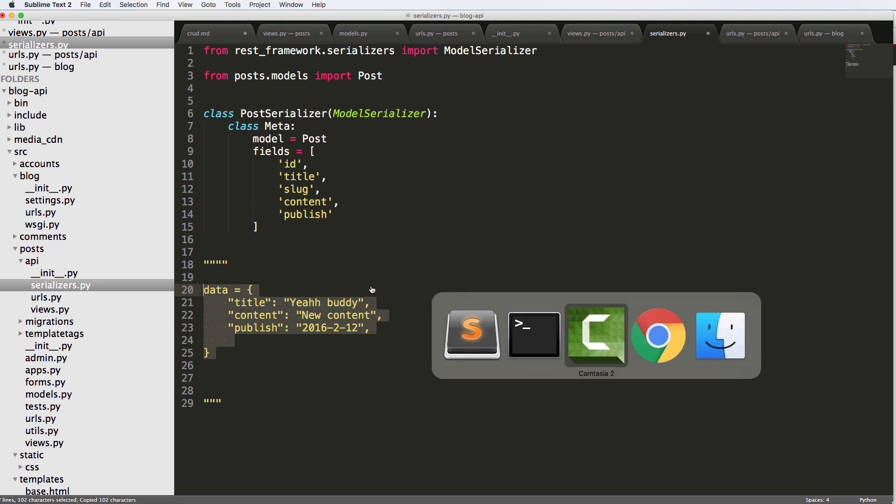
{"action": "left_click", "coordinate": [534, 334]}
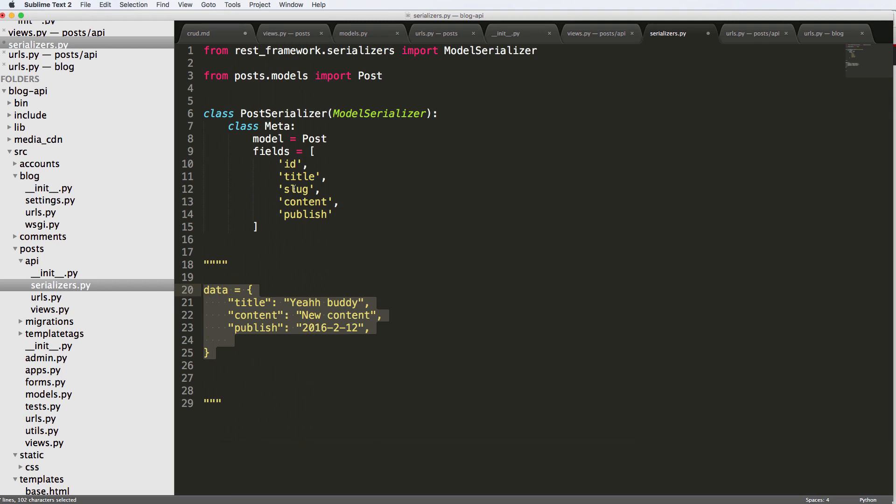
Create new_item = PostSerializer(data=data) from the pasted sample data
{"action": "left_click", "coordinate": [337, 202]}
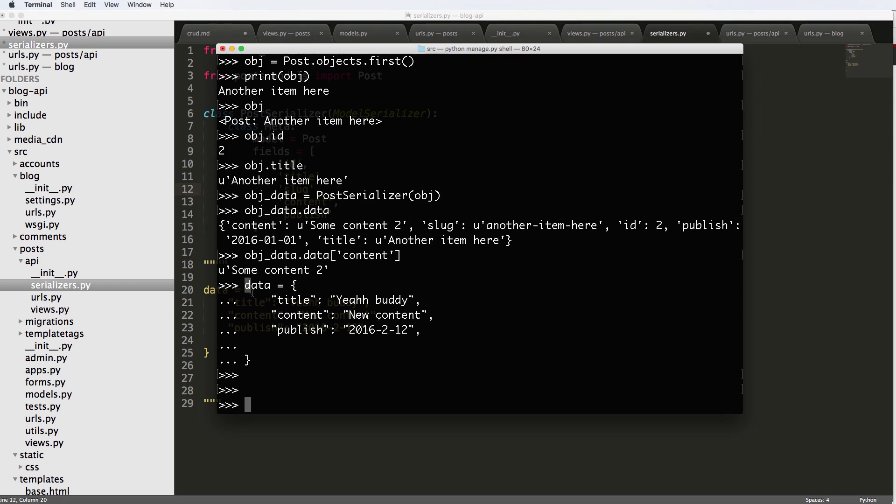
{"action": "double_click", "coordinate": [270, 195]}
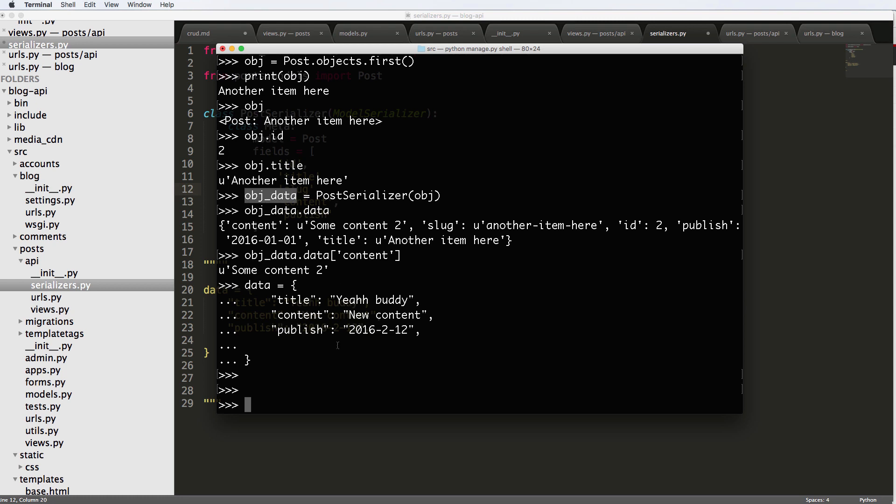
{"action": "type", "text": "new_item = P"}
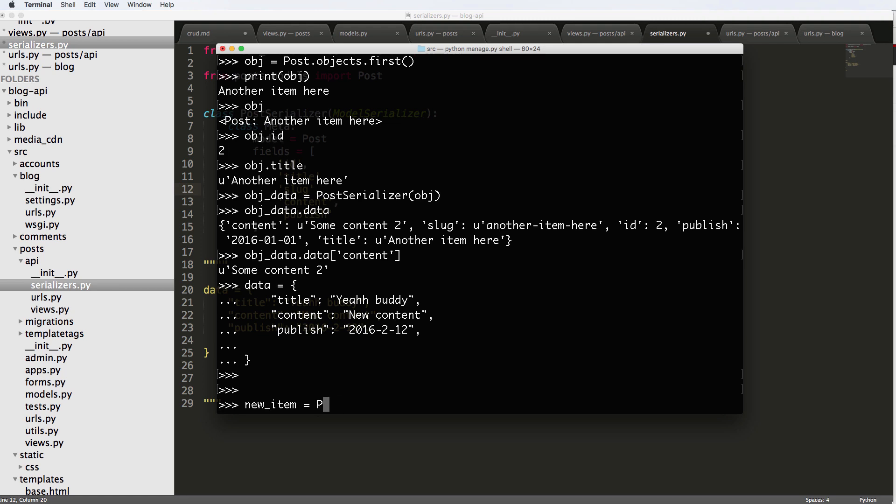
{"action": "type", "text": "ostSerializer(dat"}
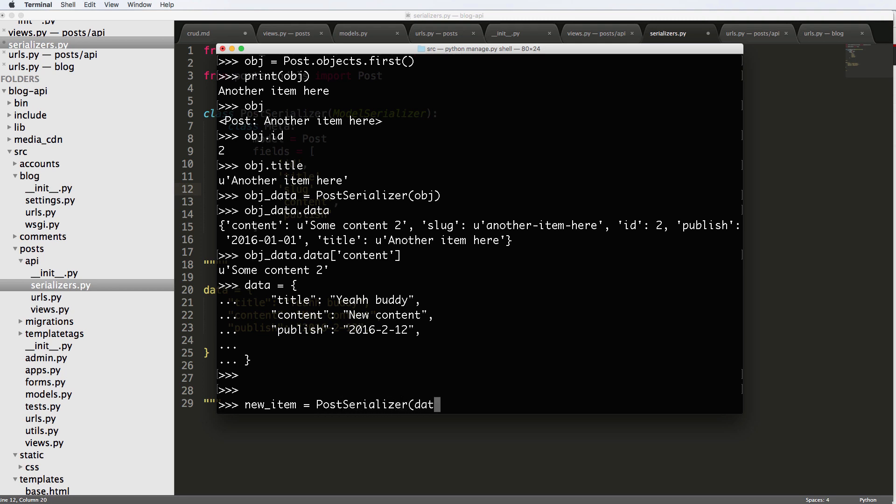
{"action": "type", "text": "a=data)"}
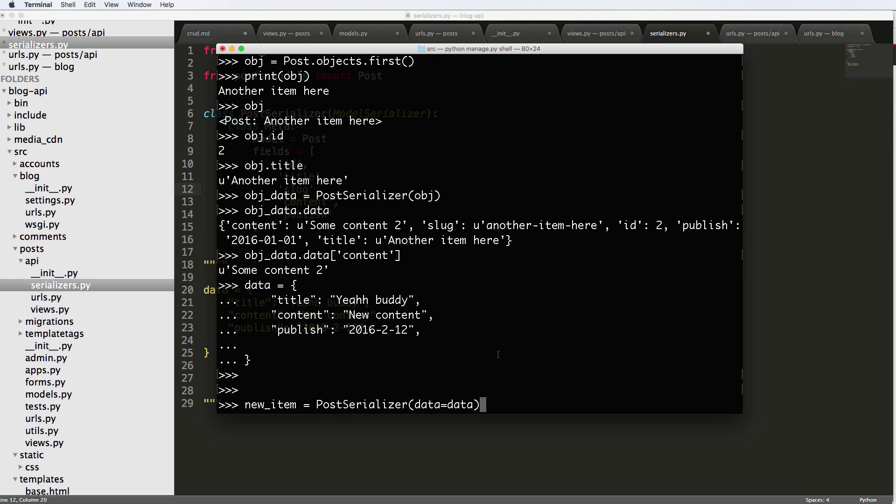
{"action": "double_click", "coordinate": [428, 405]}
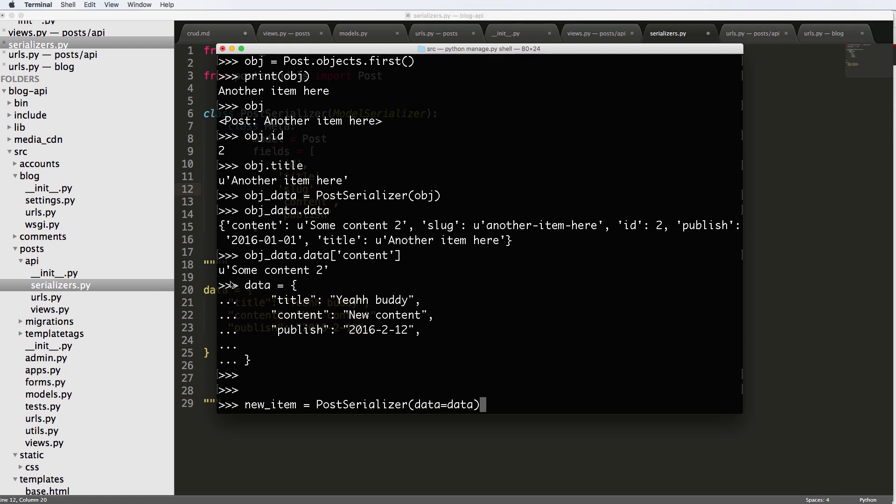
{"action": "double_click", "coordinate": [259, 285]}
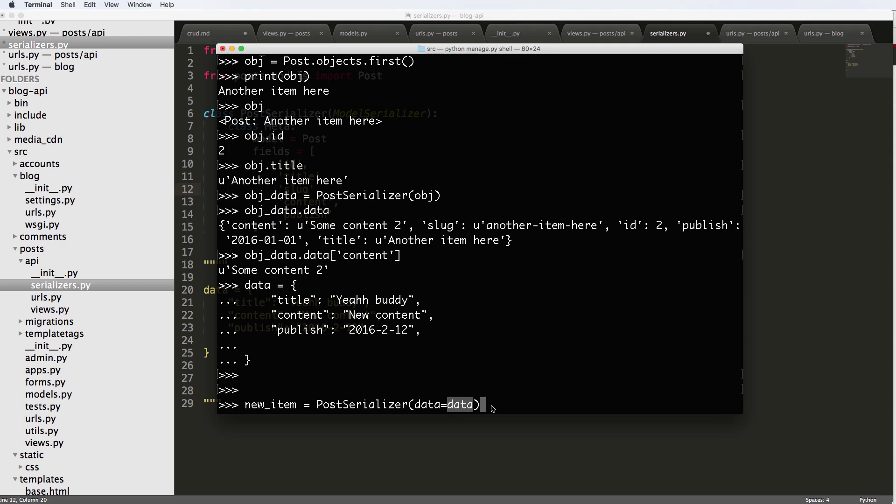
Try new_item.data, then read new_item.initial_data
{"action": "type", "text": "new_item.data"}
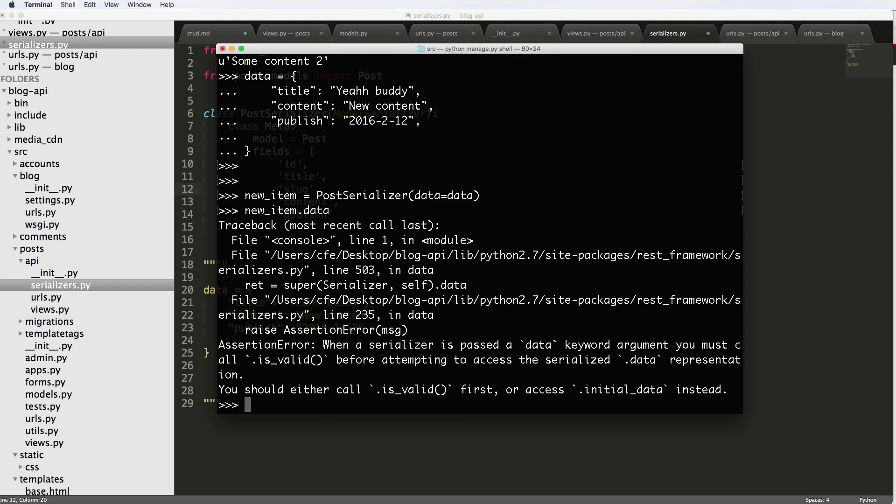
{"action": "type", "text": "new_item."}
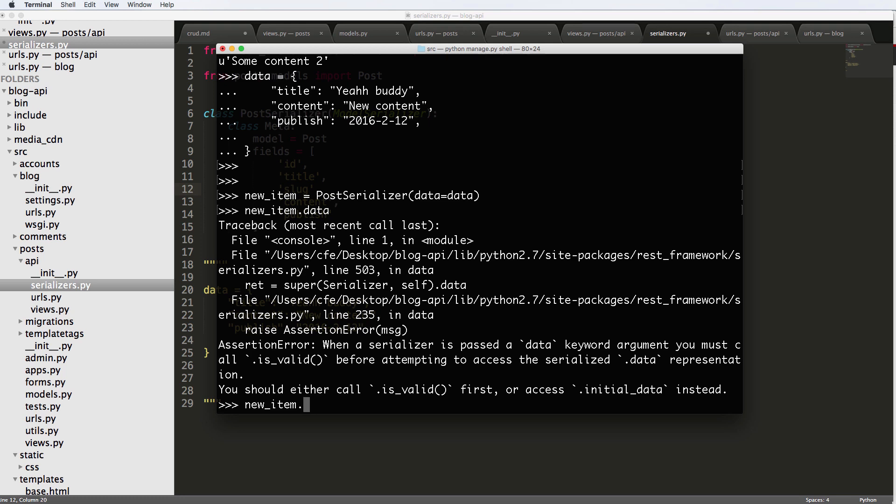
{"action": "type", "text": "initial_data"}
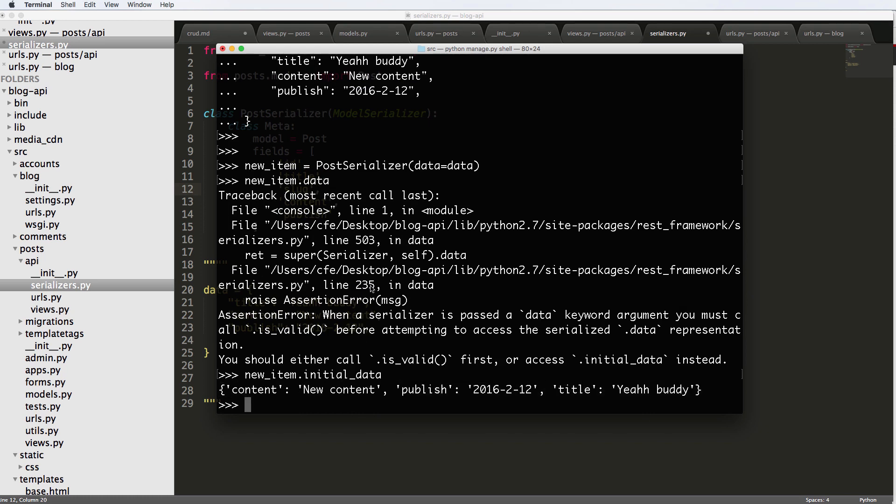
{"action": "mouse_move", "coordinate": [419, 247]}
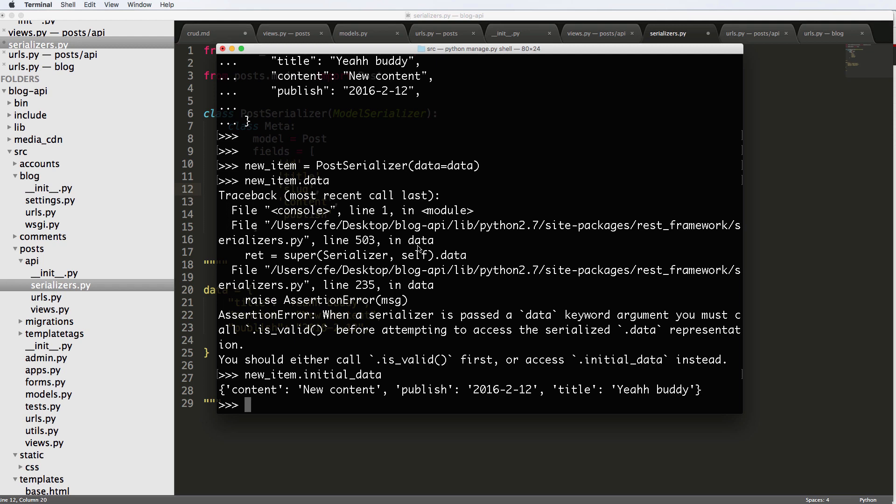
{"action": "mouse_move", "coordinate": [347, 348]}
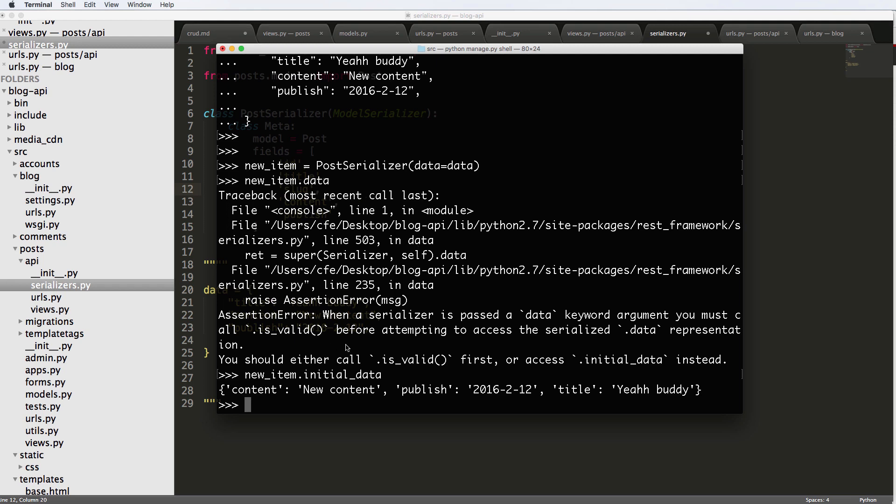
{"action": "mouse_move", "coordinate": [330, 380]}
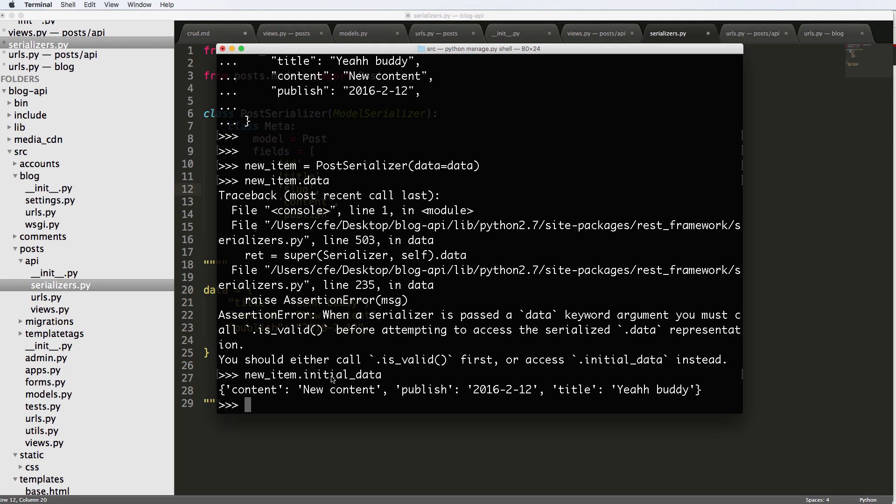
{"action": "mouse_move", "coordinate": [340, 376]}
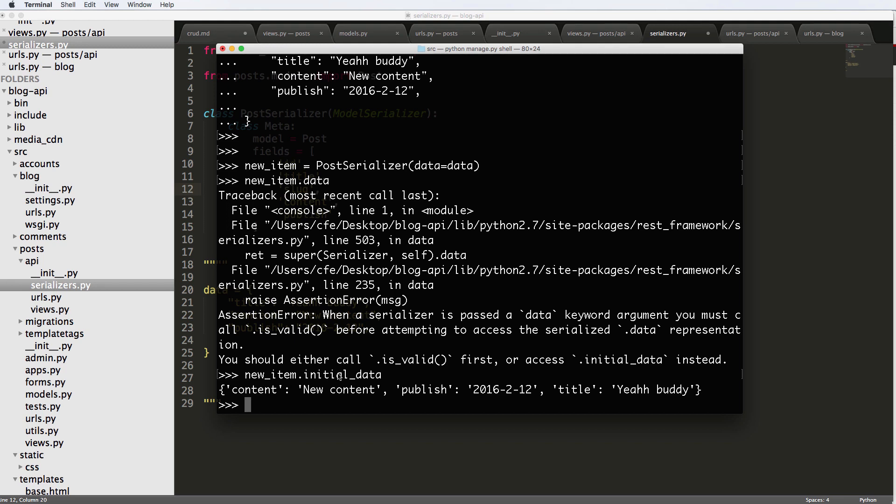
{"action": "mouse_move", "coordinate": [314, 330]}
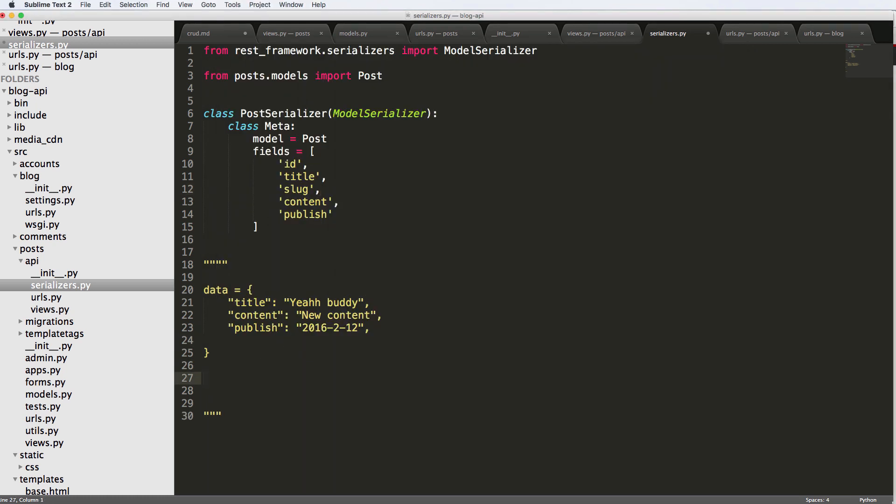
Write the new_item snippet: save if is_valid, else print new_item.errors
{"action": "type", "text": "N"}
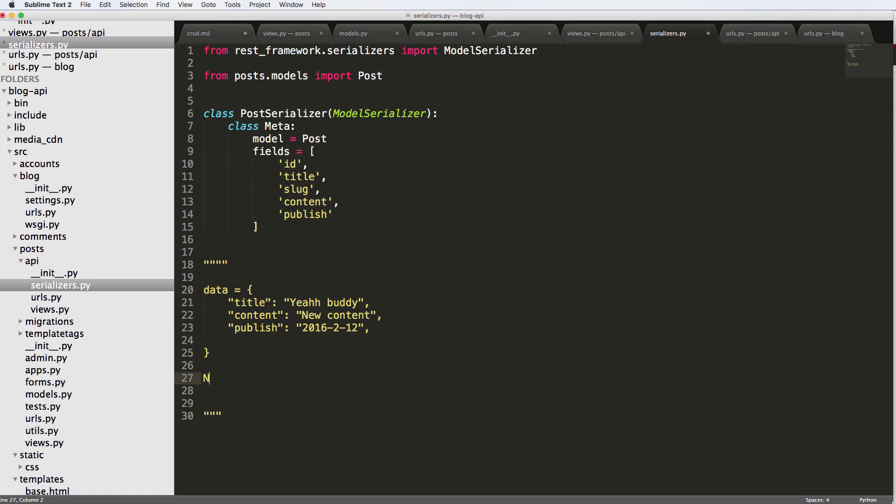
{"action": "type", "text": "ew_item = PO"}
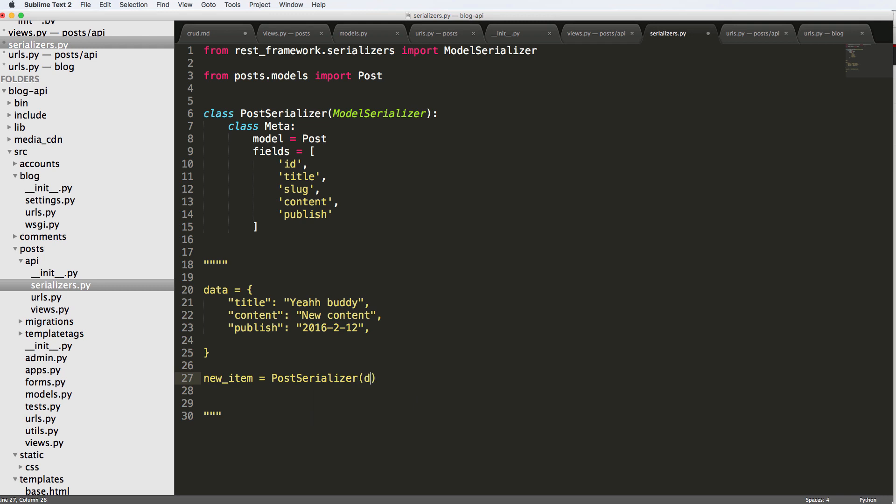
{"action": "type", "text": "ata=data"}
{"action": "left_click", "coordinate": [520, 390]}
{"action": "type", "text": "if new_item."}
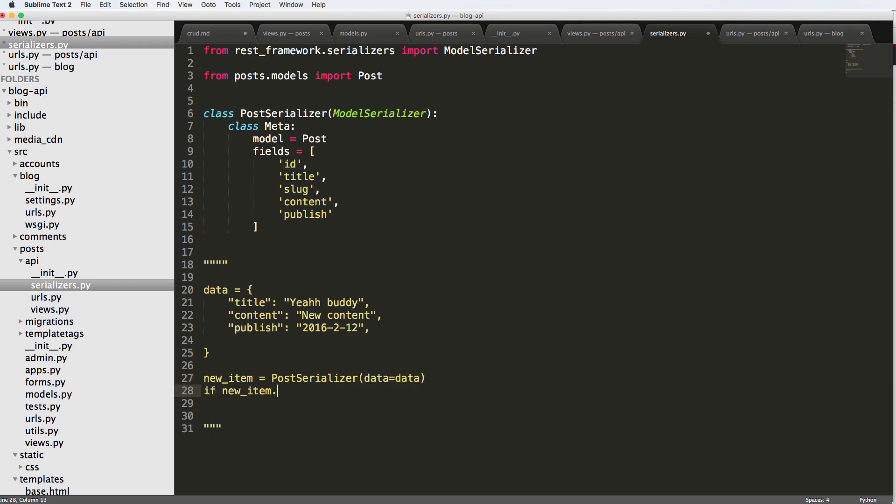
{"action": "type", "text": "is_valid():"}
{"action": "left_click", "coordinate": [521, 403]}
{"action": "type", "text": "new_item.save("}
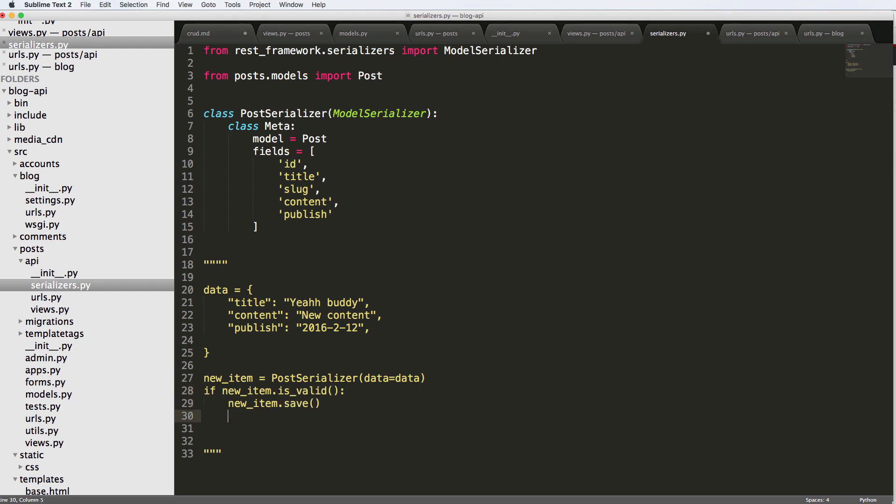
{"action": "type", "text": "else:"}
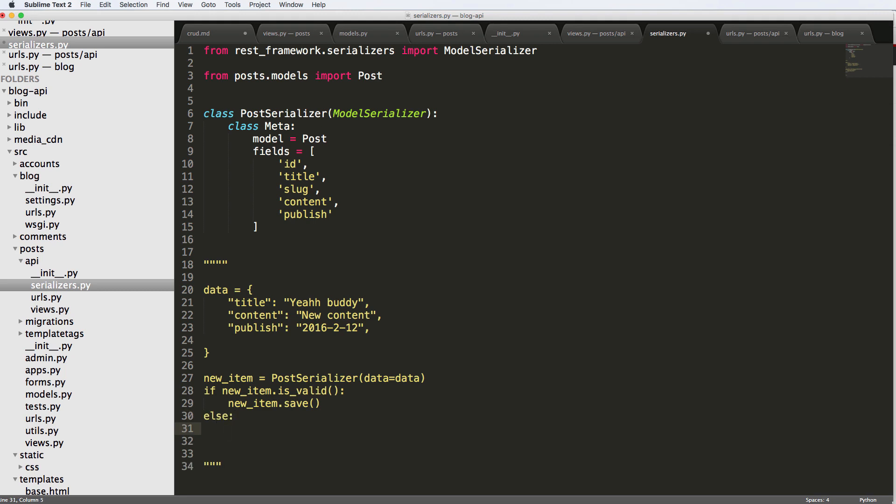
{"action": "type", "text": "print(new_item.error"}
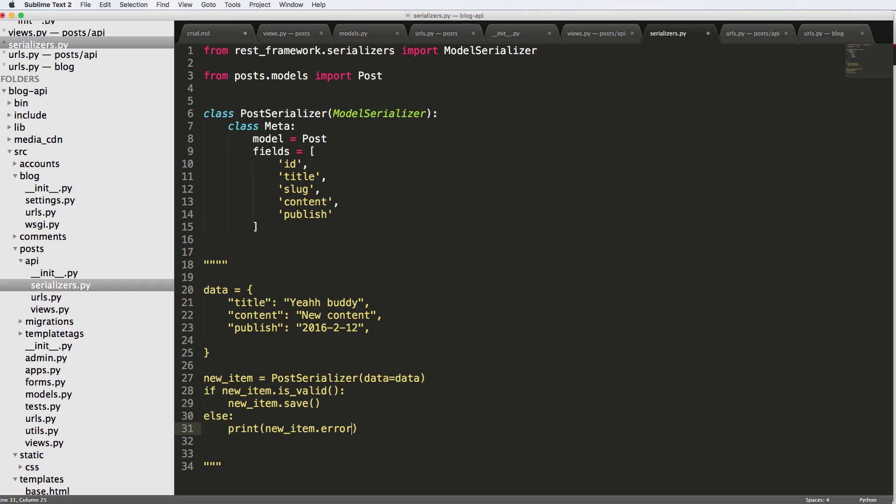
{"action": "type", "text": "s"}
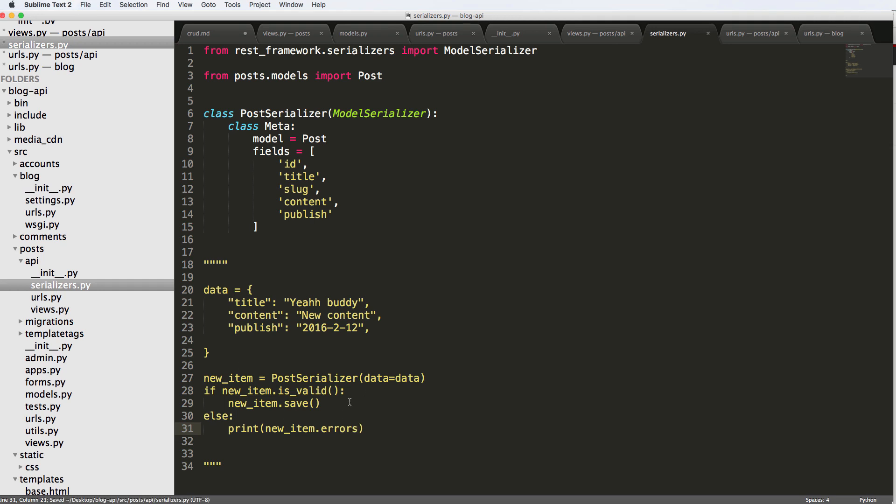
{"action": "left_click_drag", "start_coordinate": [204, 365], "coordinate": [363, 429]}
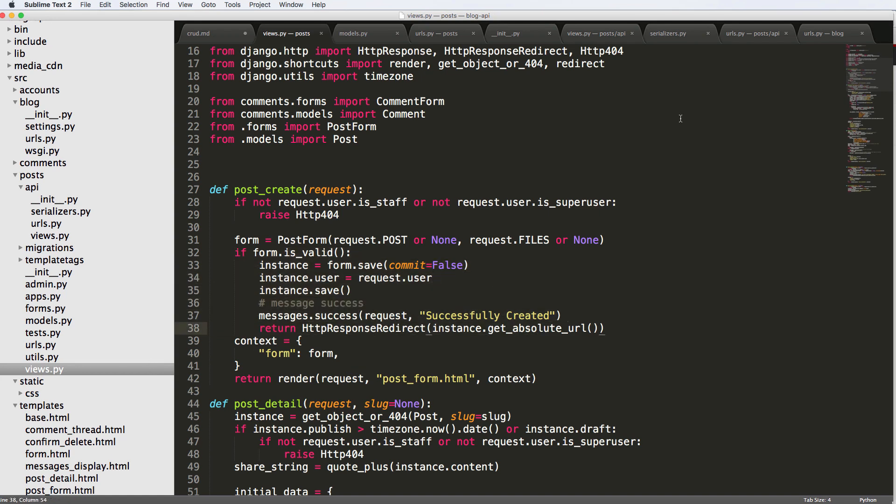
{"action": "mouse_move", "coordinate": [642, 49]}
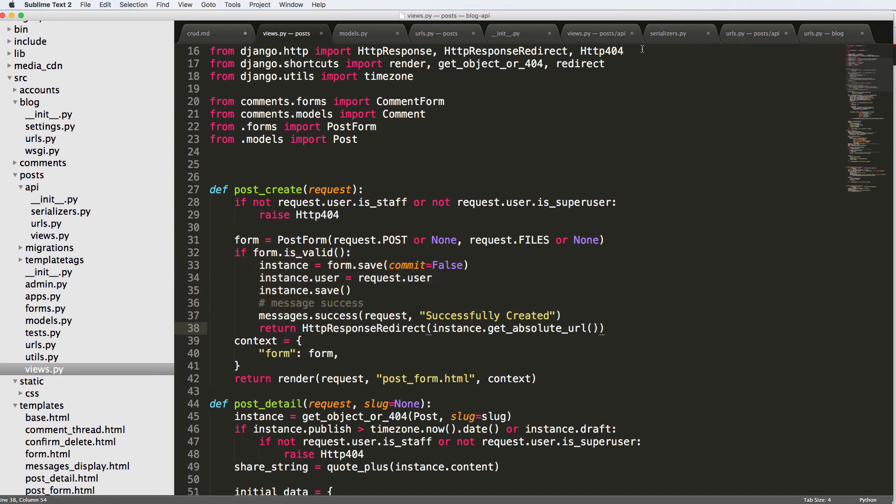
{"action": "mouse_move", "coordinate": [735, 36]}
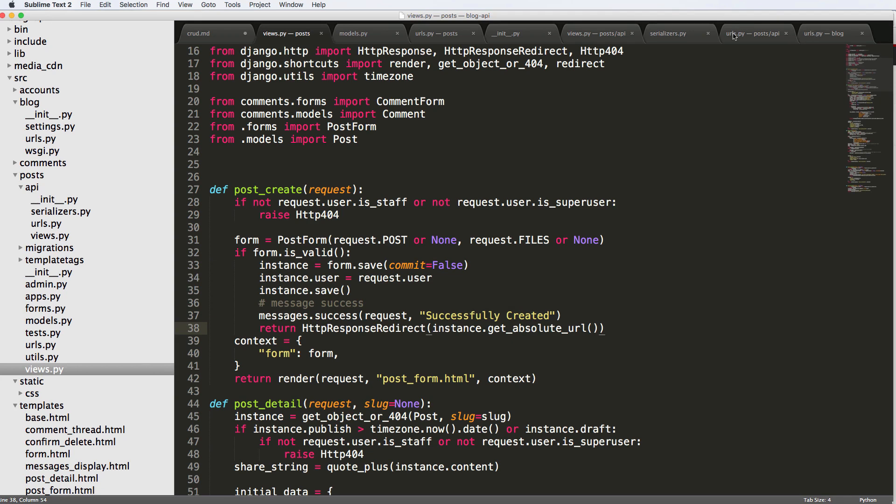
{"action": "left_click", "coordinate": [669, 33]}
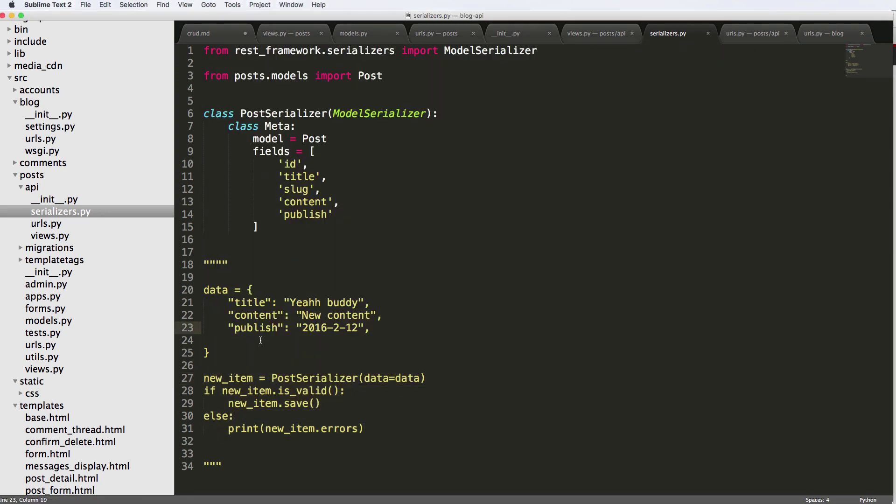
{"action": "left_click", "coordinate": [285, 33]}
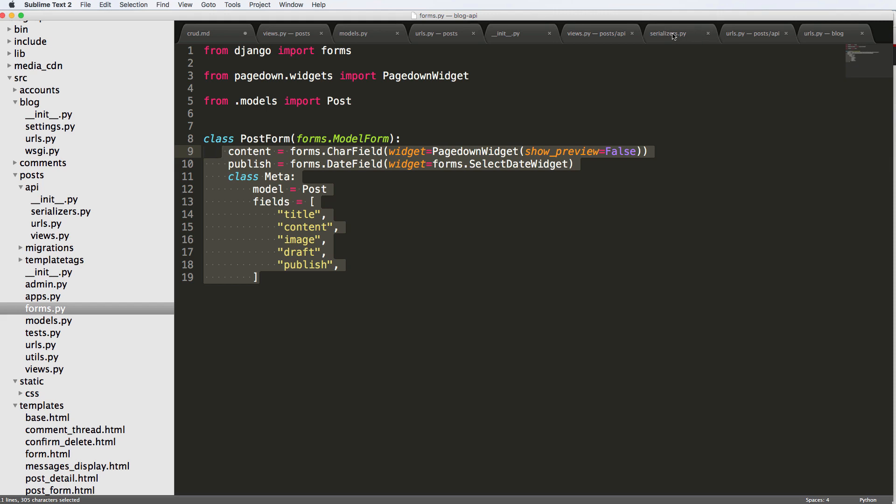
{"action": "left_click", "coordinate": [672, 34]}
{"action": "type", "text": "\"slug\": \"yeah"}
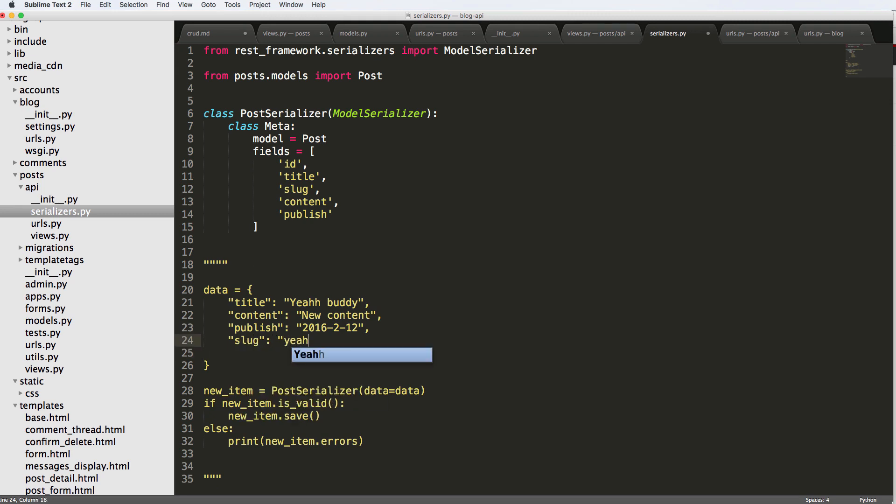
Add "slug": "yeah-buddy" to the sample data dictionary
{"action": "type", "text": "-buddy\","}
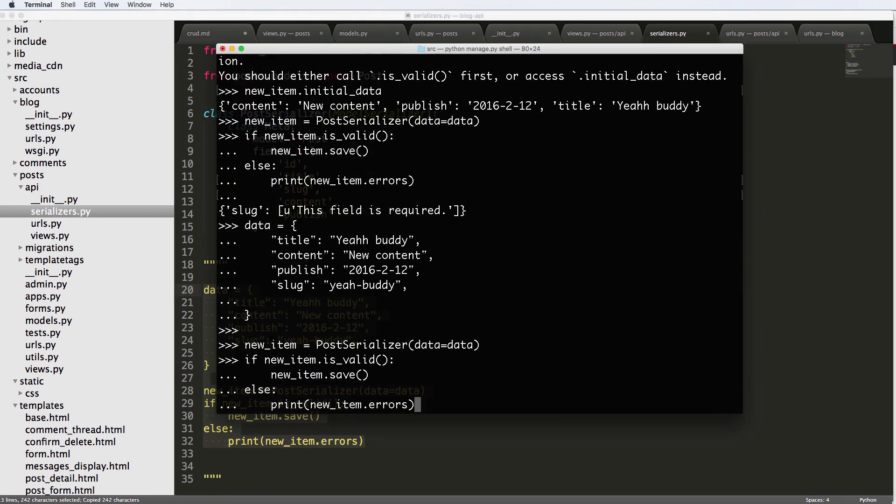
Run the pasted save snippet, then check new_item.data and new_item.id showing id 3
{"action": "key", "text": "Return"}
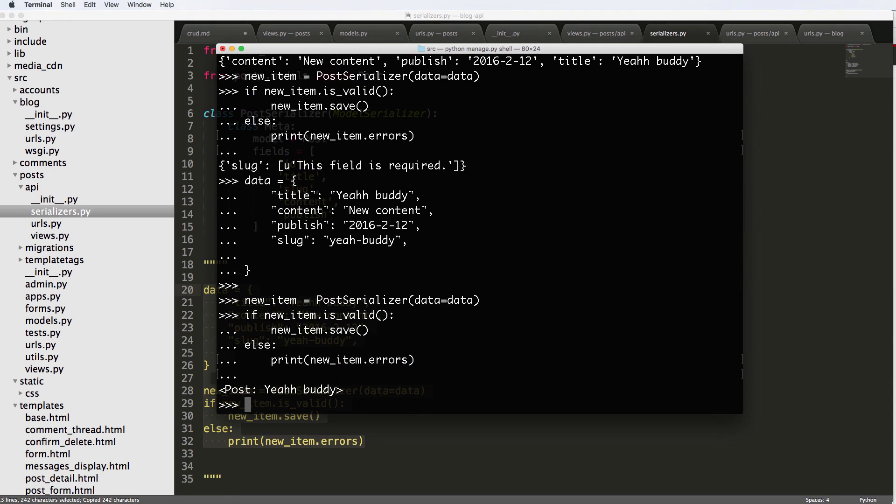
{"action": "type", "text": "new_item.data"}
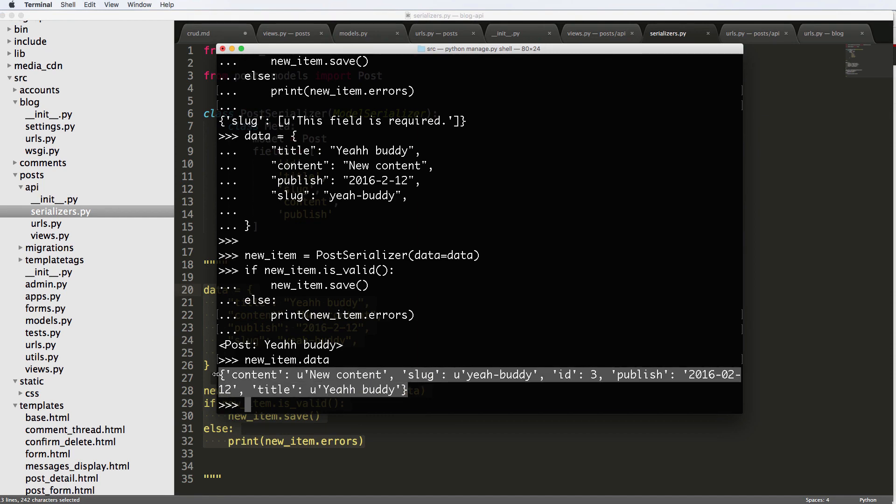
{"action": "type", "text": "new_item.id"}
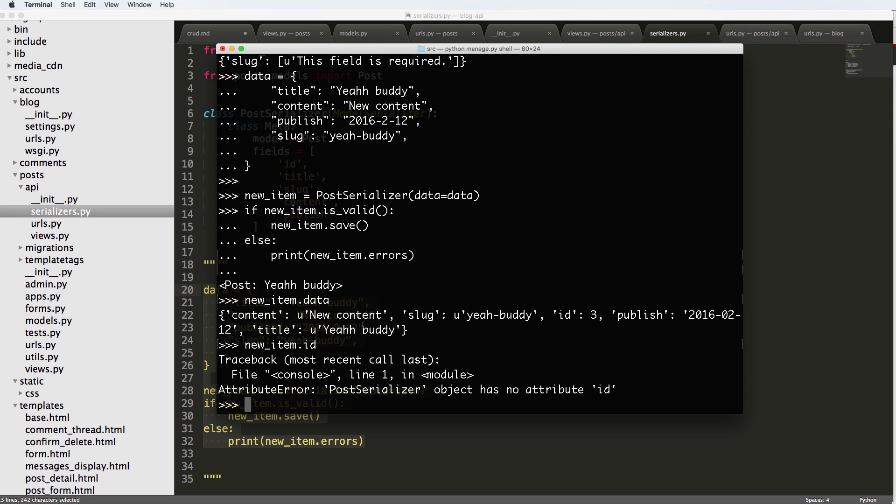
{"action": "double_click", "coordinate": [358, 196]}
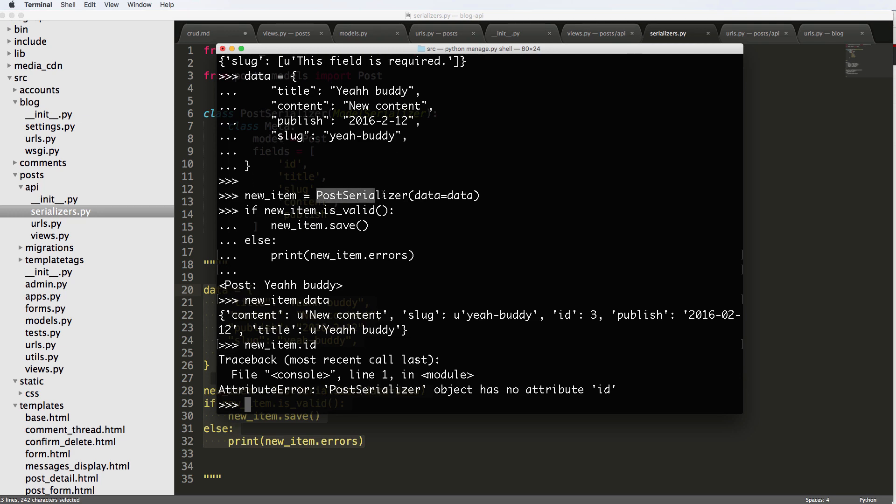
{"action": "type", "text": "new_item.id"}
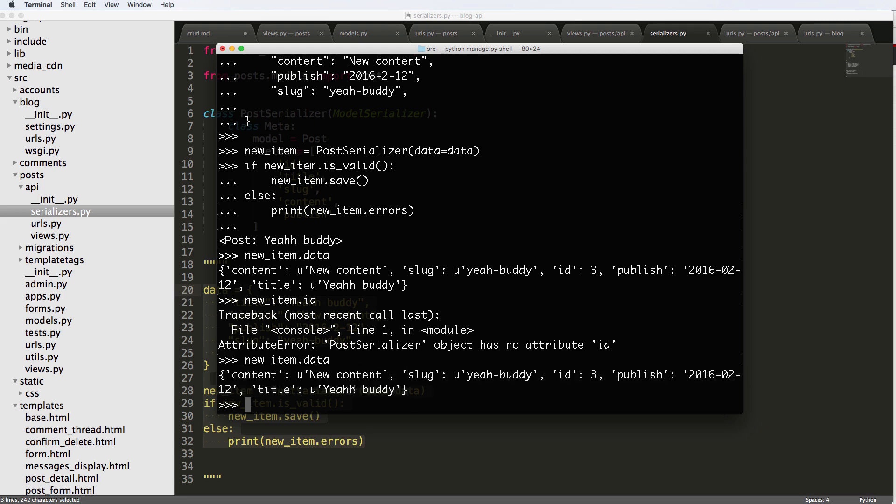
{"action": "mouse_move", "coordinate": [384, 248]}
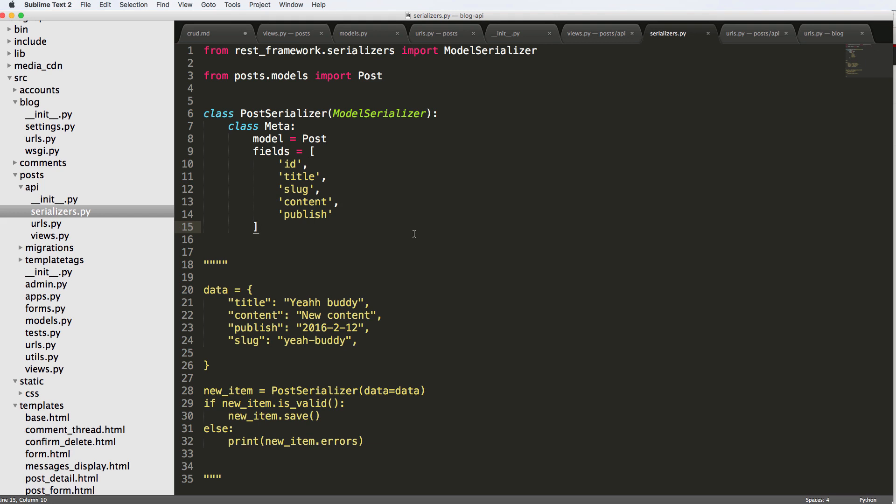
{"action": "left_click", "coordinate": [594, 33]}
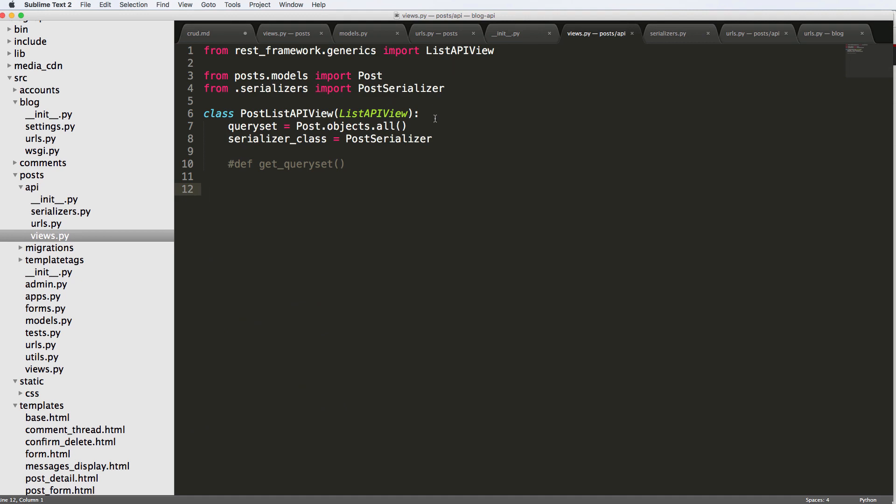
{"action": "left_click", "coordinate": [669, 34]}
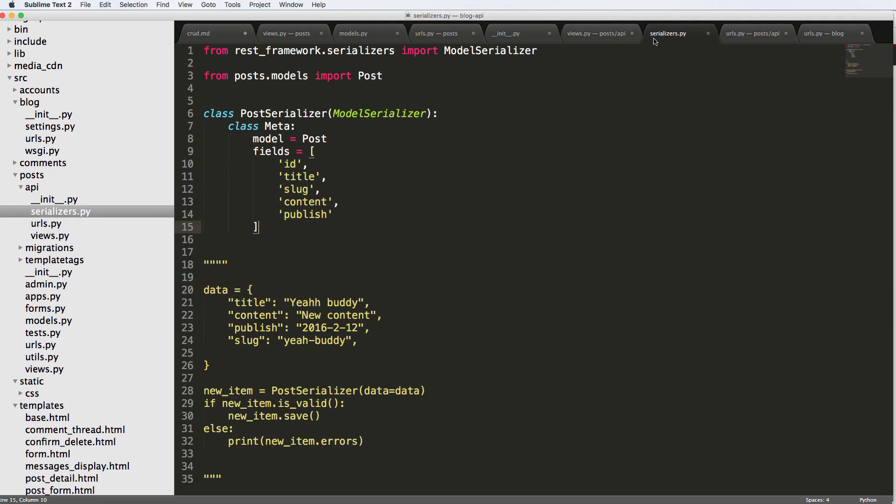